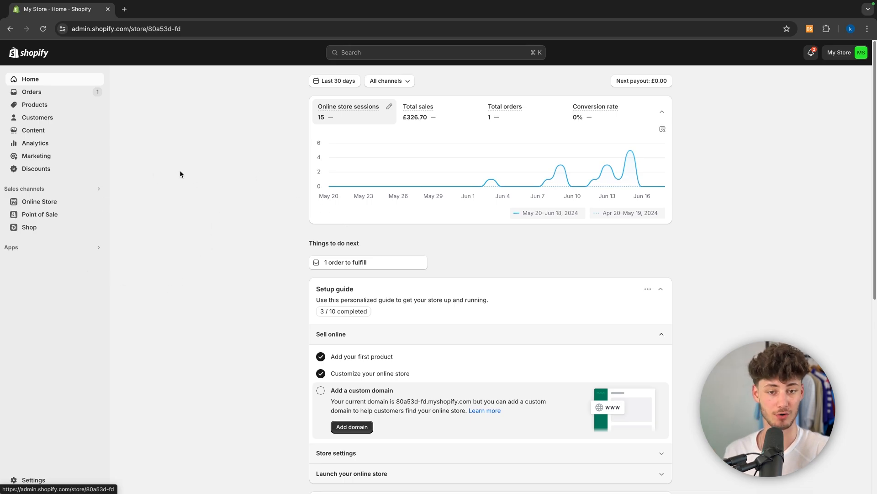
Step: Go to Online Store > Blog posts, which lists no posts yet
left_click(39, 201)
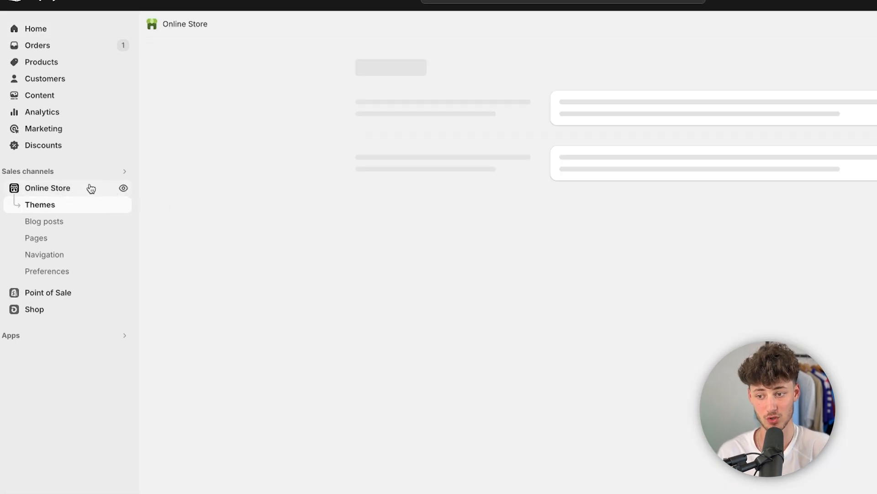
left_click(40, 204)
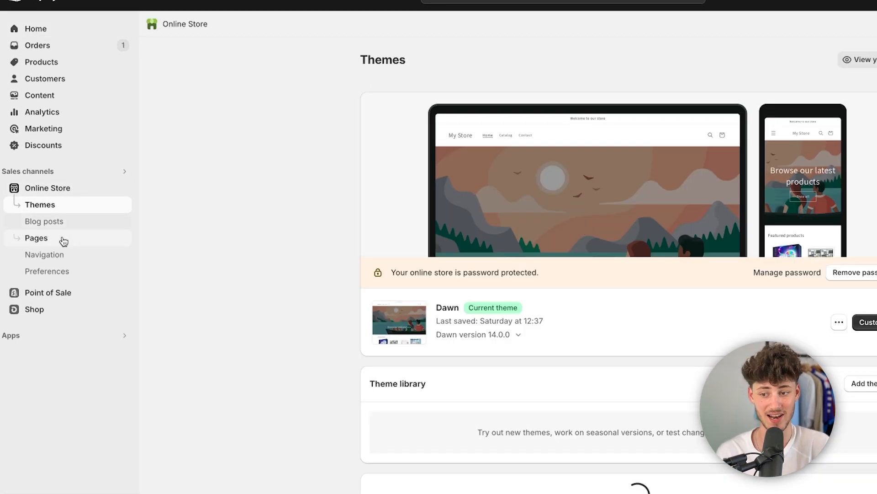
left_click(44, 221)
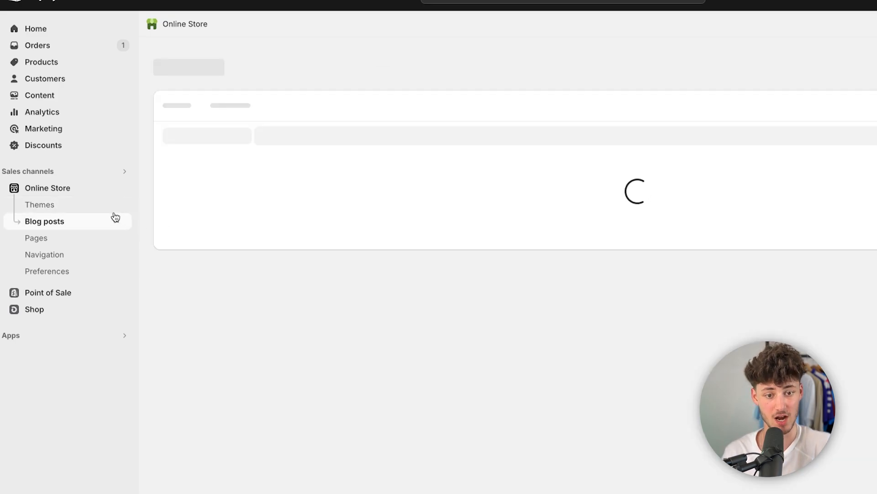
left_click(44, 220)
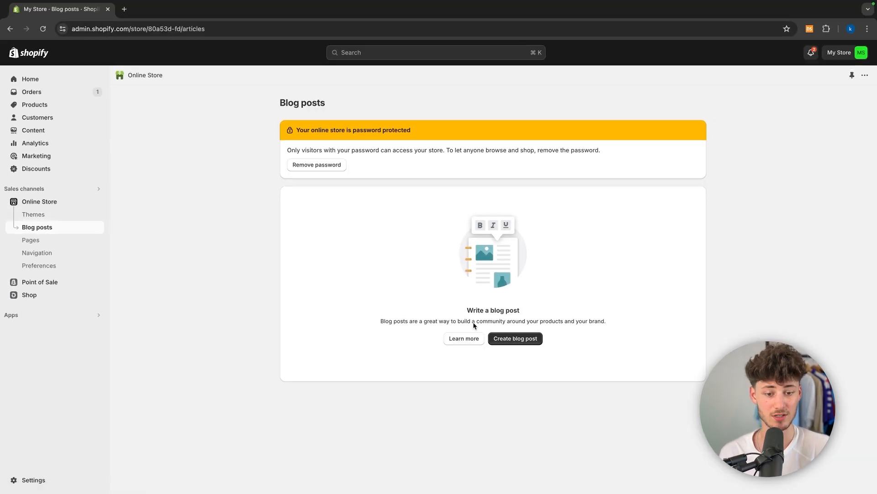
Step: Create a new blog post and title it 'Best Tshirt in the summer'
left_click(515, 338)
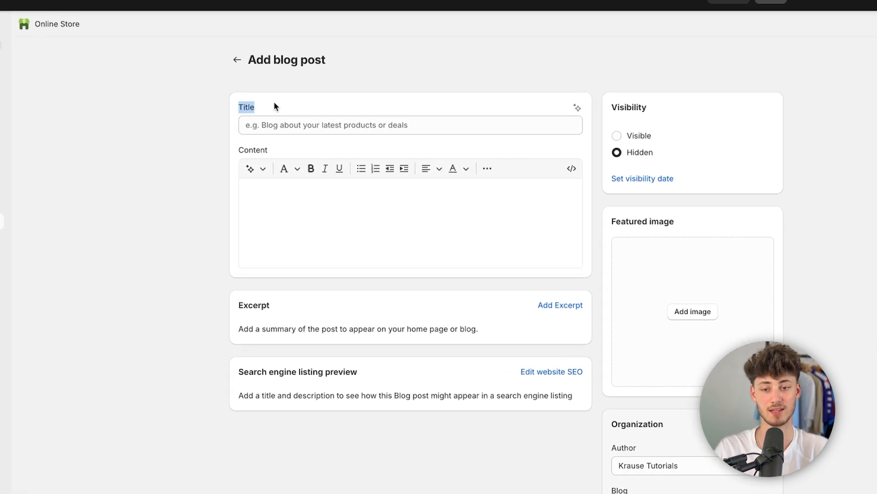
left_click(410, 125)
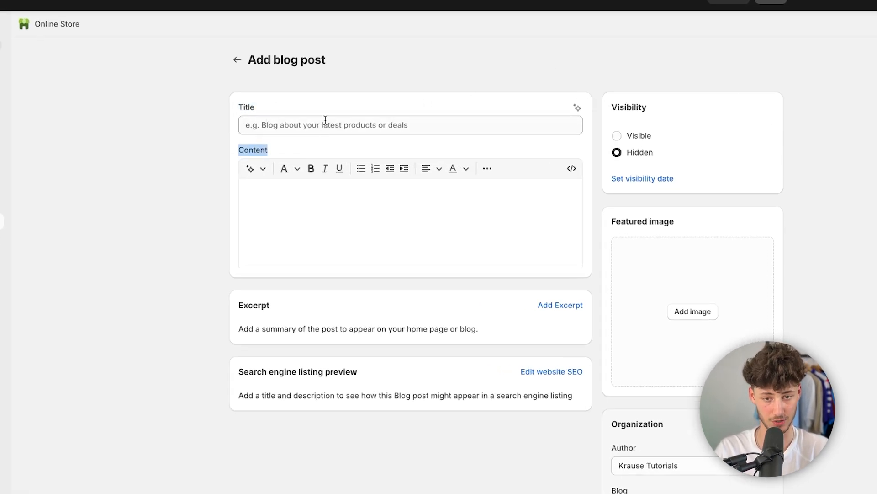
left_click(410, 126)
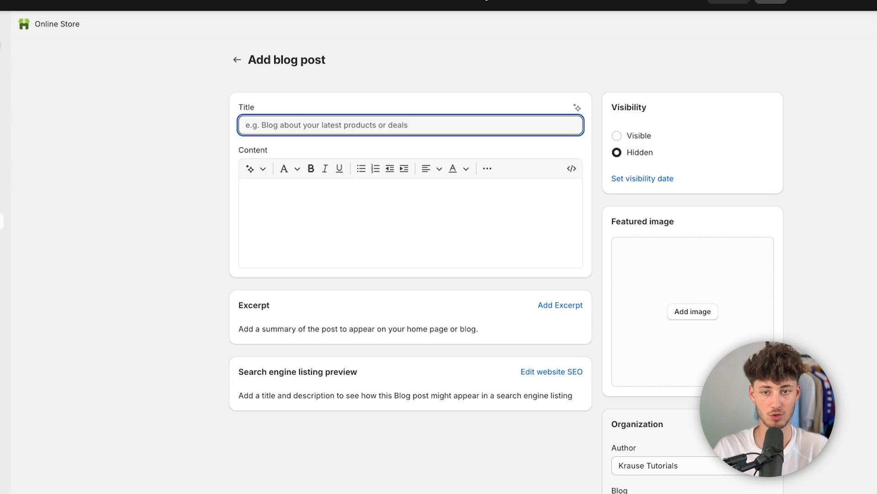
type("Best")
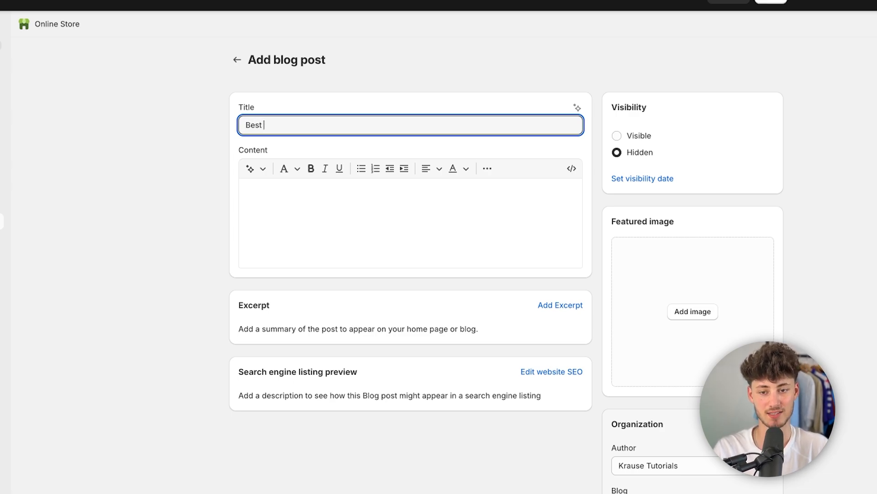
type("Tshirt in the summer")
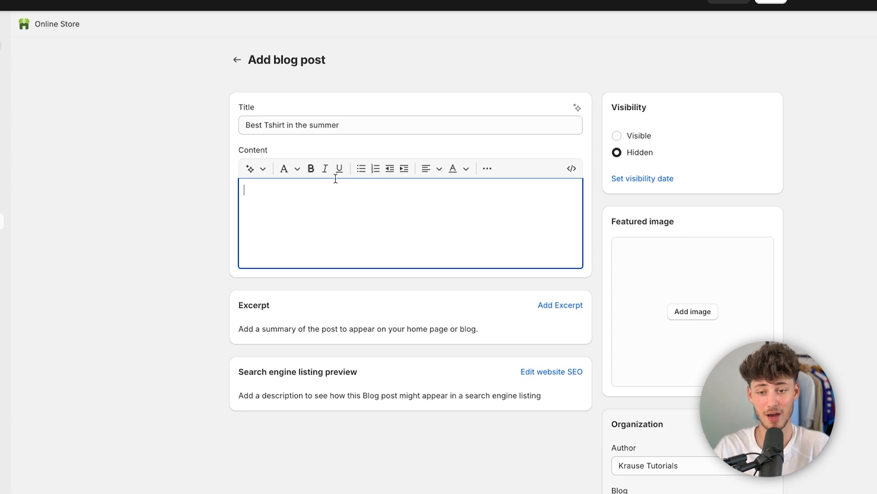
Step: Generate AI content listing the top summer t-shirts and insert it into the post body
left_click(251, 168)
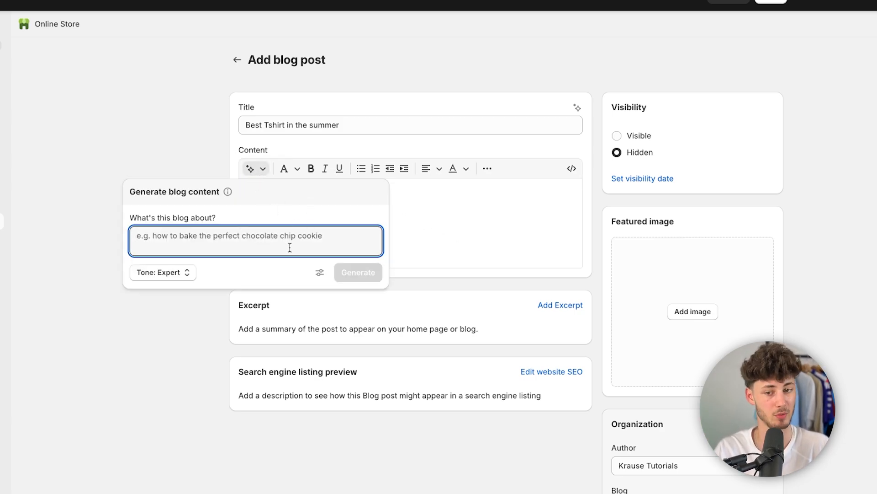
left_click(357, 272)
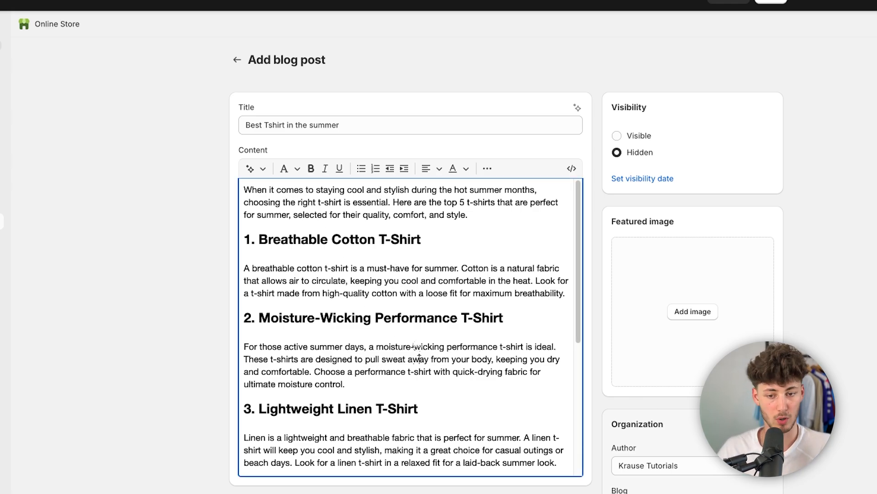
scroll("down", 3)
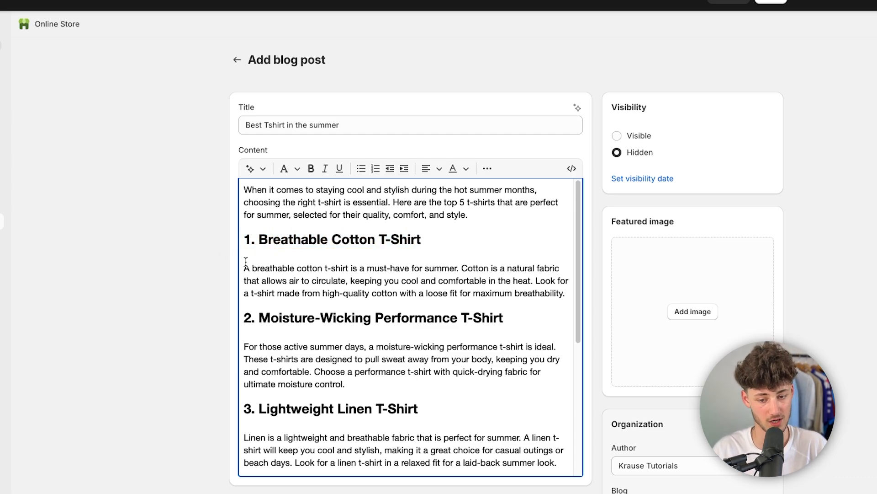
Step: Add an excerpt beginning 'The best T-Shirt for the Summer certainly is...' to the post
scroll("down", 3)
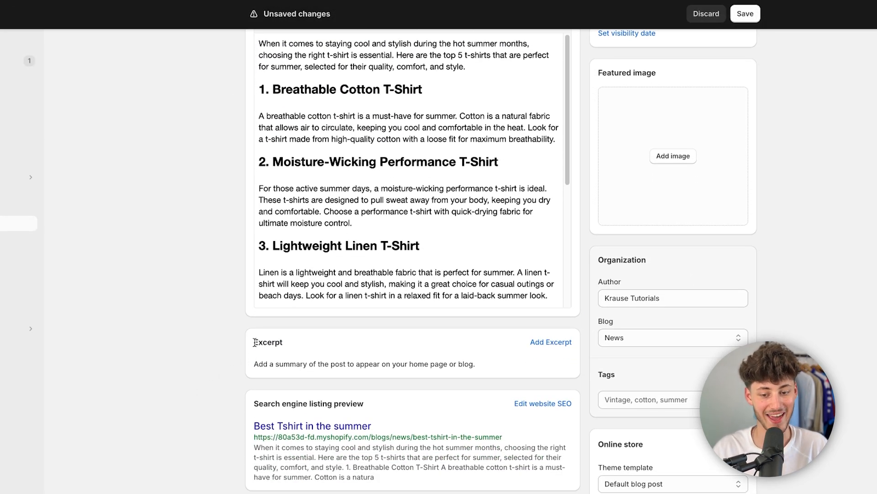
left_click(550, 340)
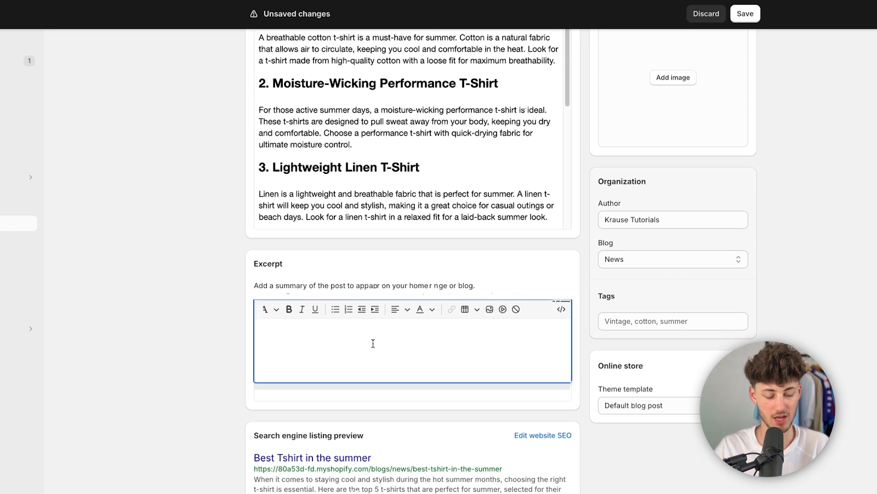
type("The best T-Shirt for the Sum")
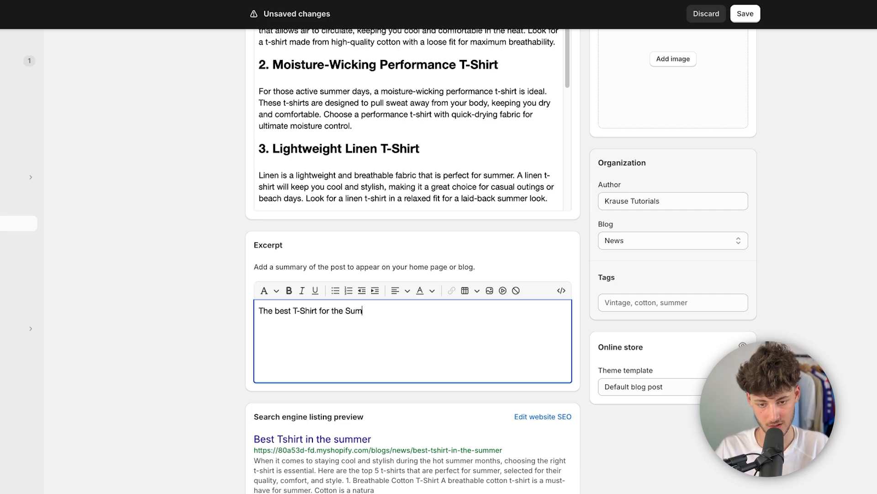
type("r cert")
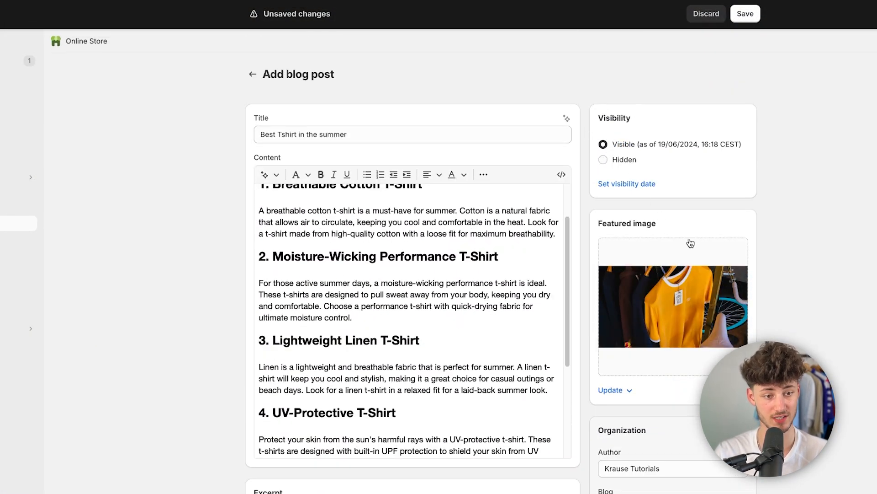
Step: Open the Blog dropdown under Organization for the post
scroll("down", 3)
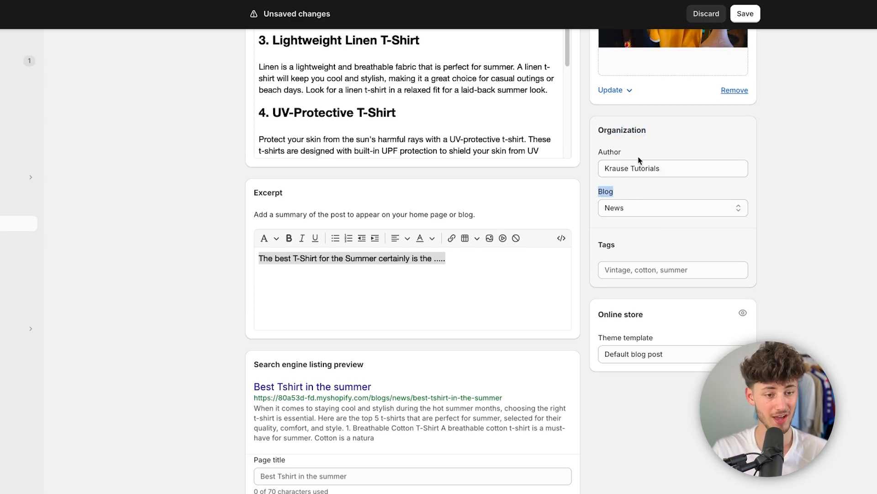
left_click(671, 208)
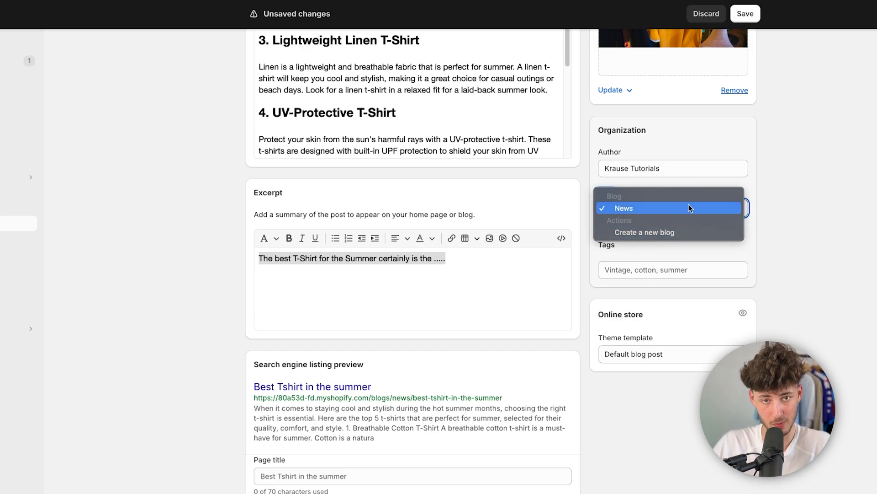
mouse_move(704, 210)
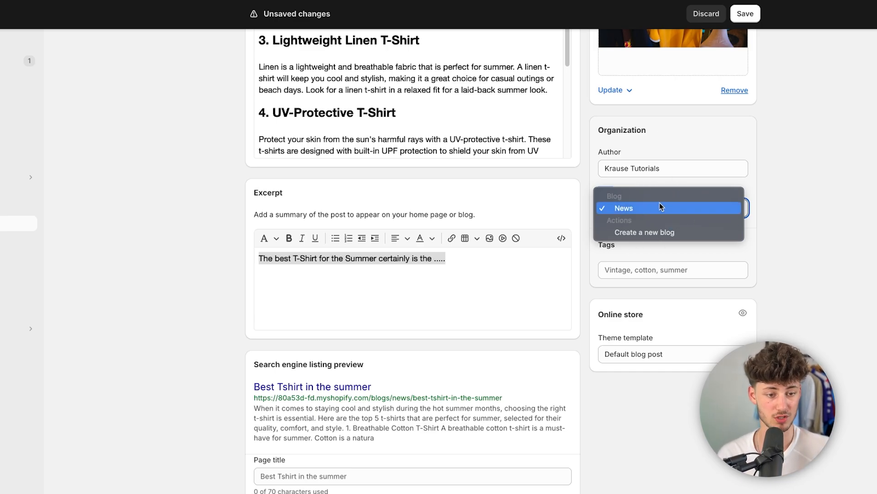
Step: Create a new blog named 'Recommandations for you' for the post
left_click(645, 232)
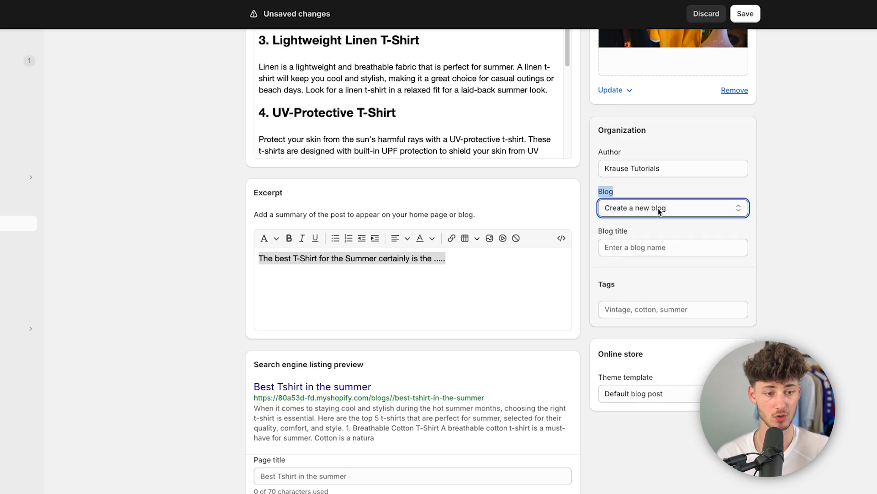
left_click(673, 246)
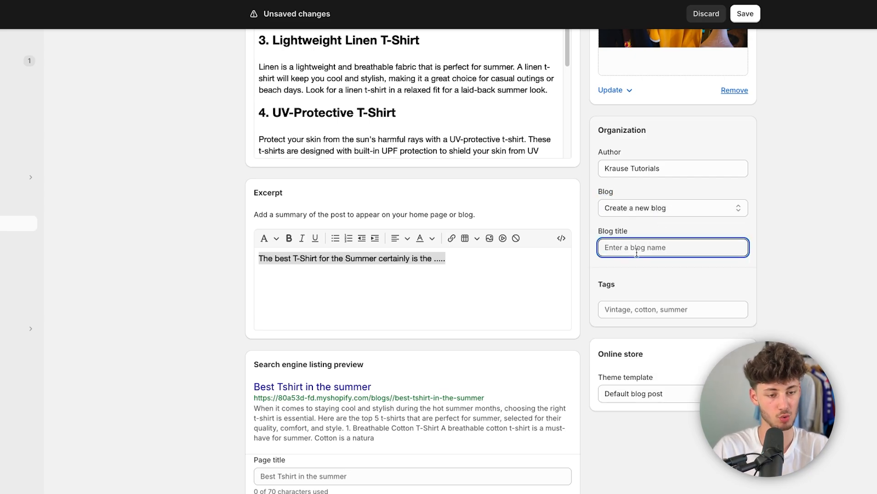
type("Recommandations comm")
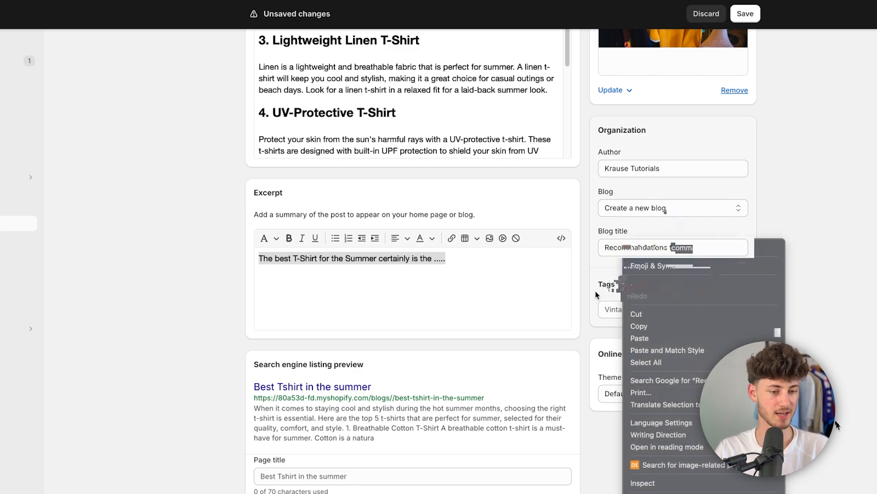
Step: Add tags such as Summer to the post and save it to publish
left_click(673, 309)
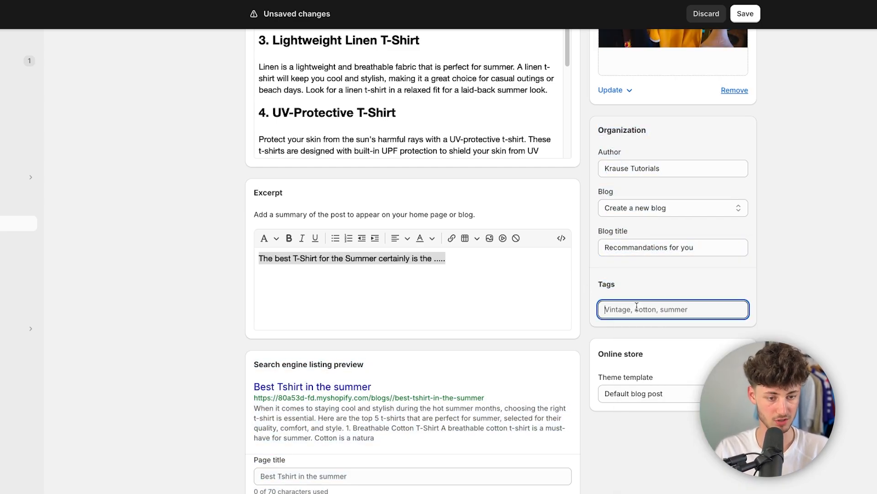
type("Sun")
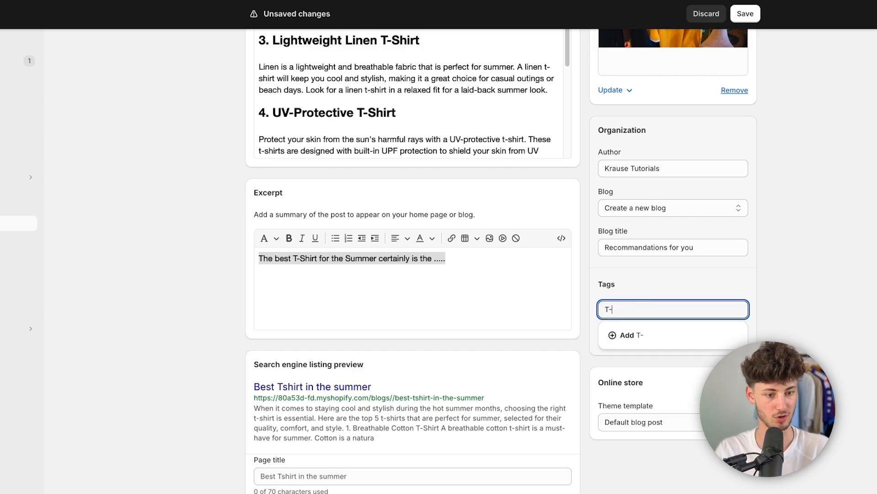
left_click(627, 334)
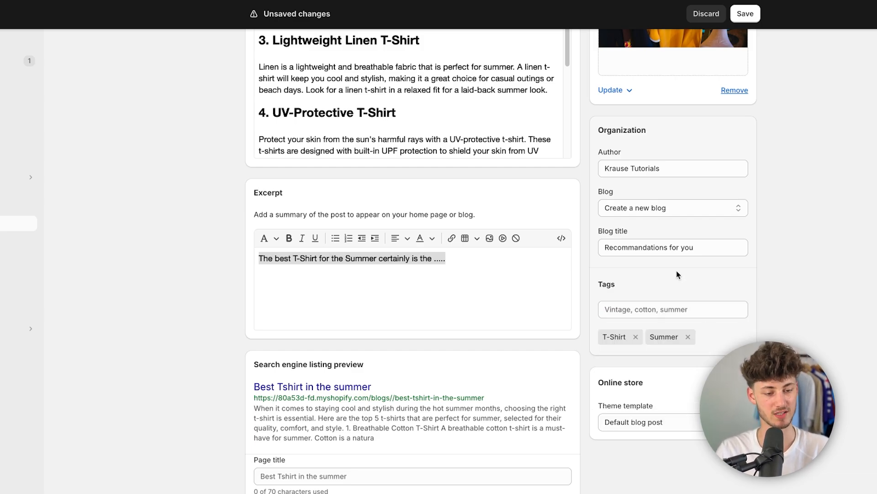
mouse_move(594, 290)
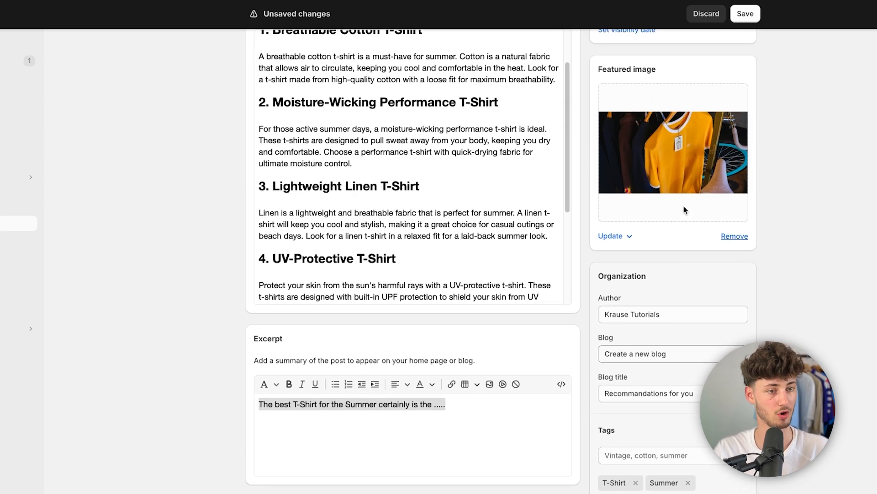
left_click(745, 14)
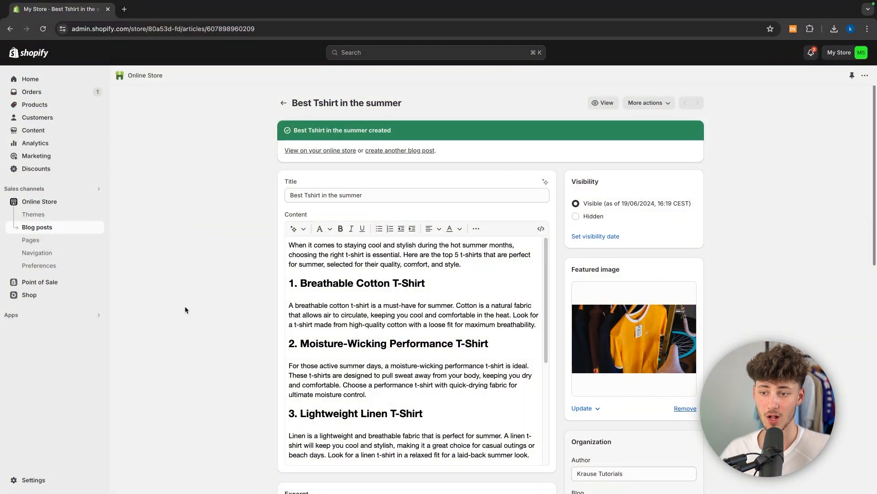
Step: Open Themes and start customizing the Dawn theme
left_click(33, 214)
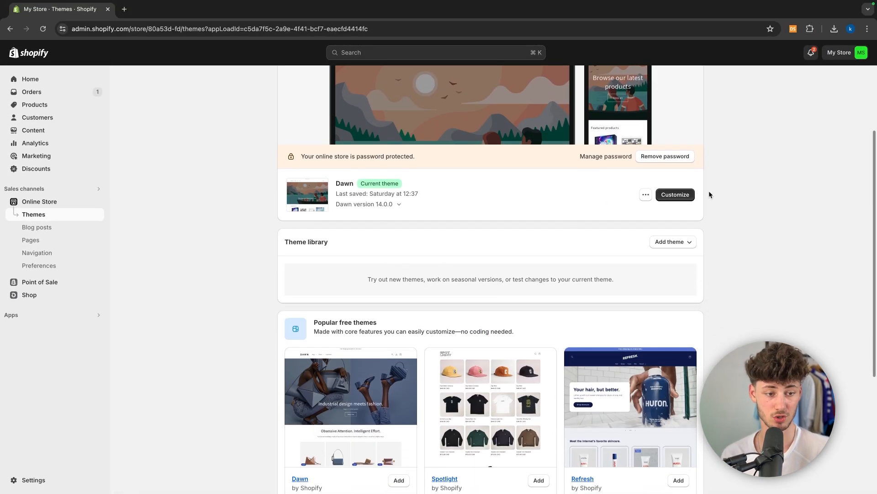
left_click(674, 195)
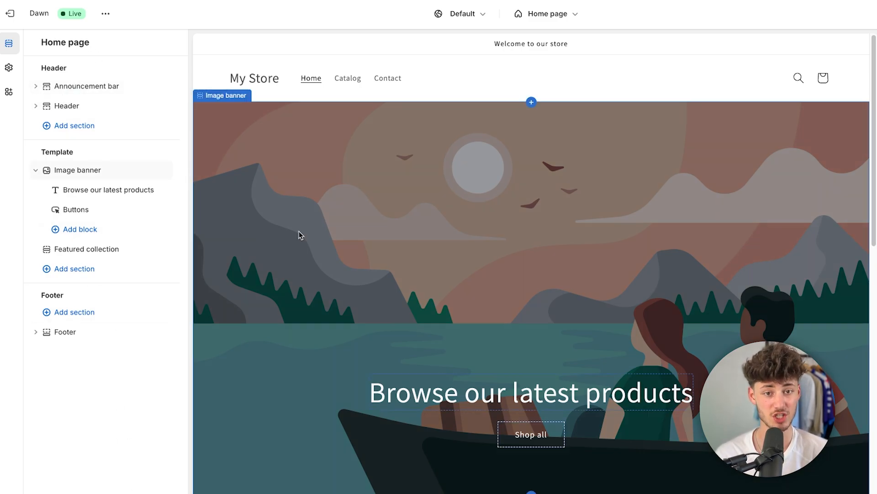
mouse_move(518, 167)
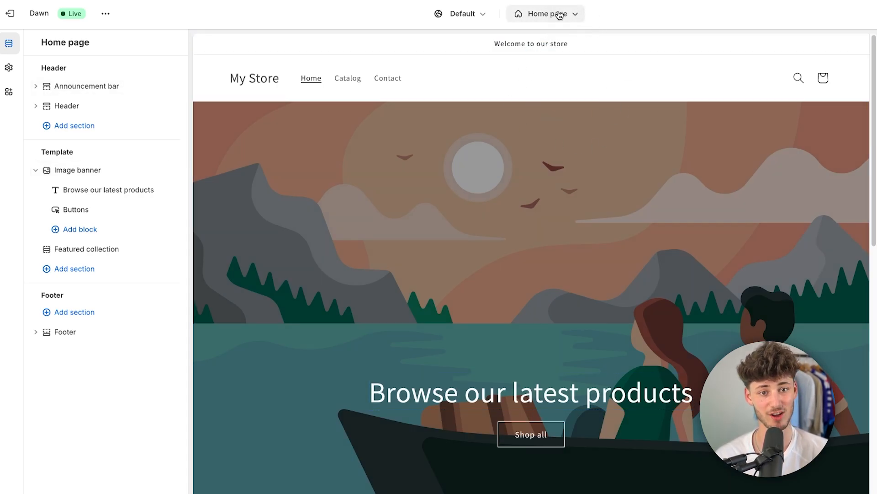
Step: Switch the theme editor to the Default blog template
left_click(544, 14)
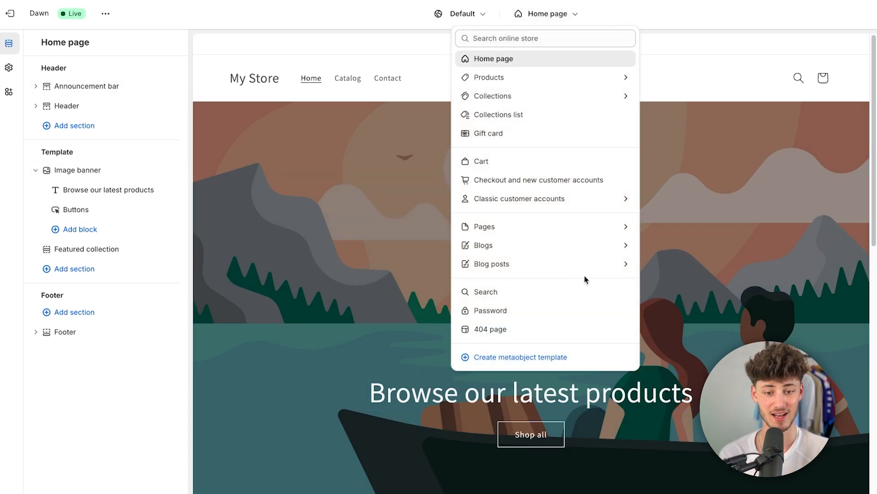
left_click(483, 245)
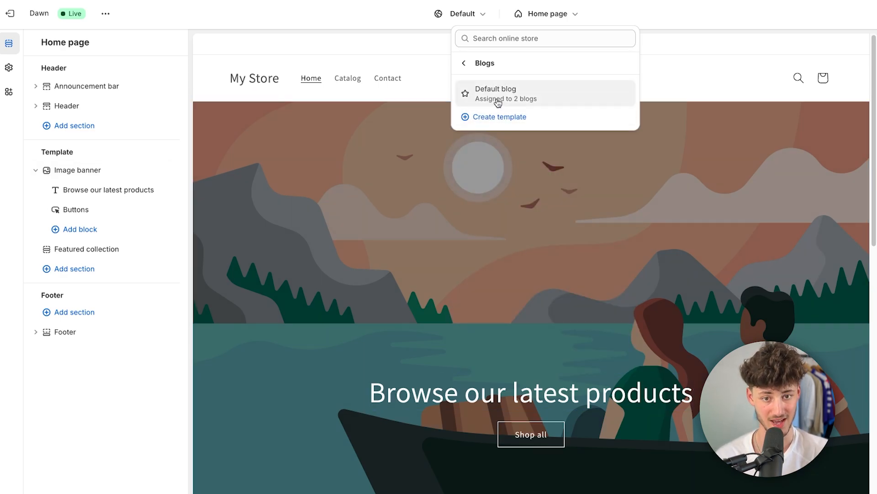
left_click(495, 94)
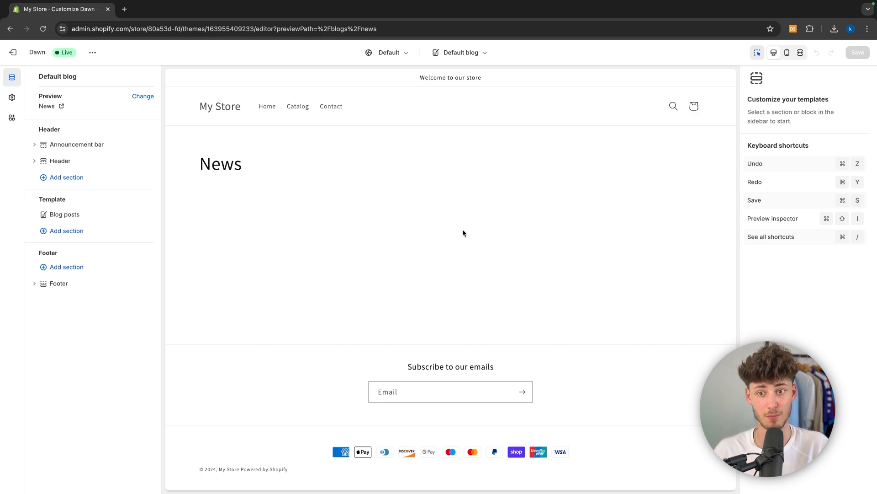
Step: Change the preview to the 'Recommandations for you' blog with its summer T-shirt post
left_click(142, 96)
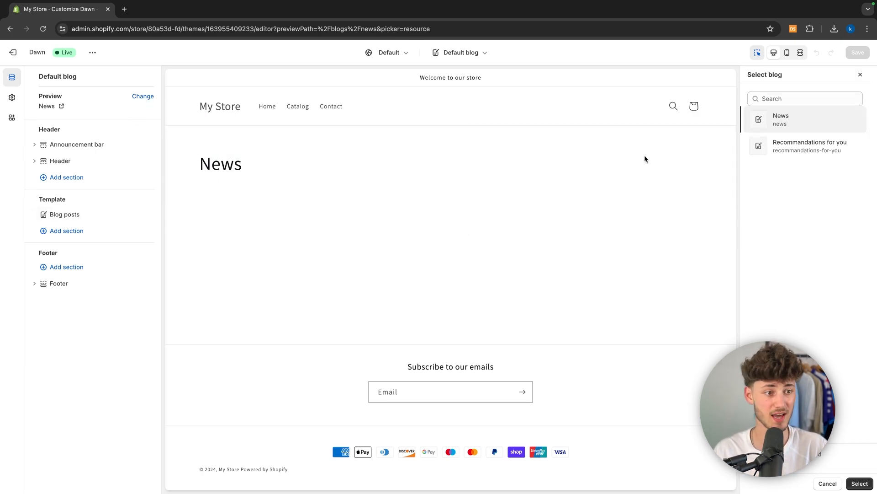
left_click(809, 145)
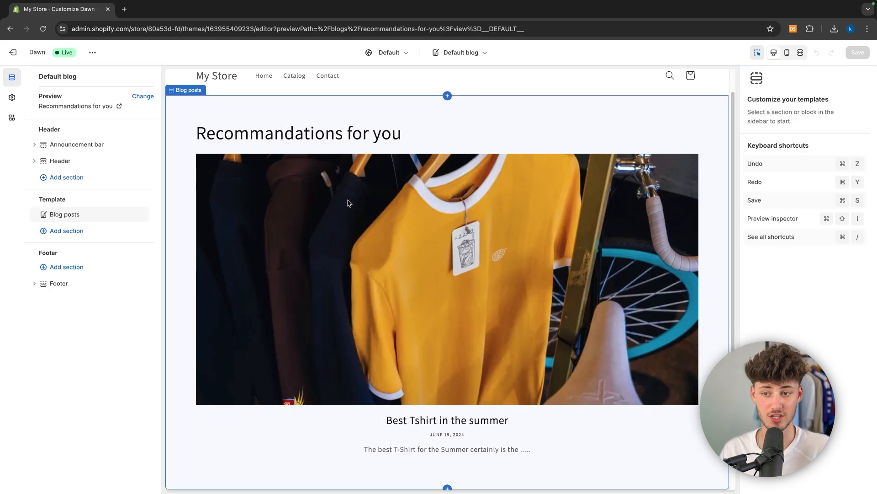
scroll("down", 3)
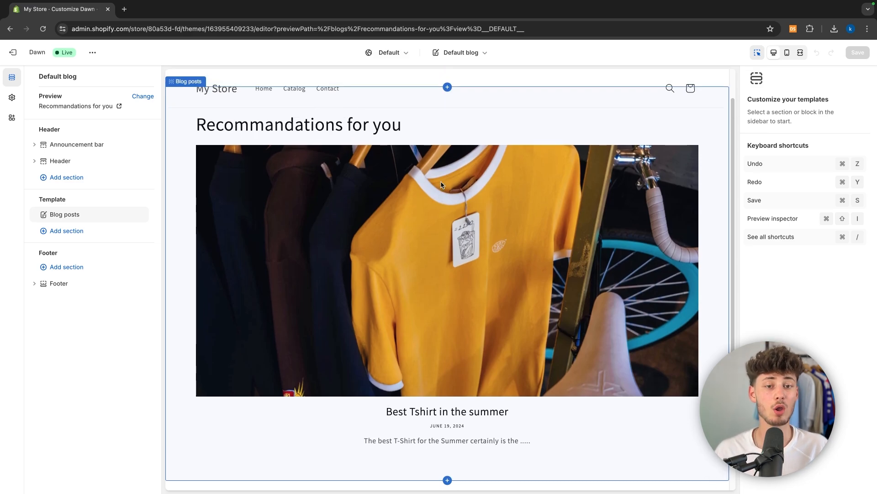
mouse_move(351, 139)
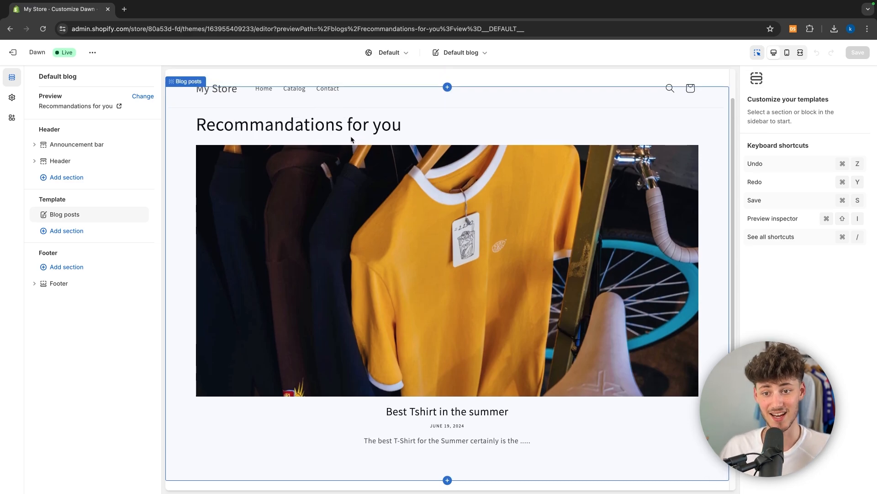
scroll("down", 3)
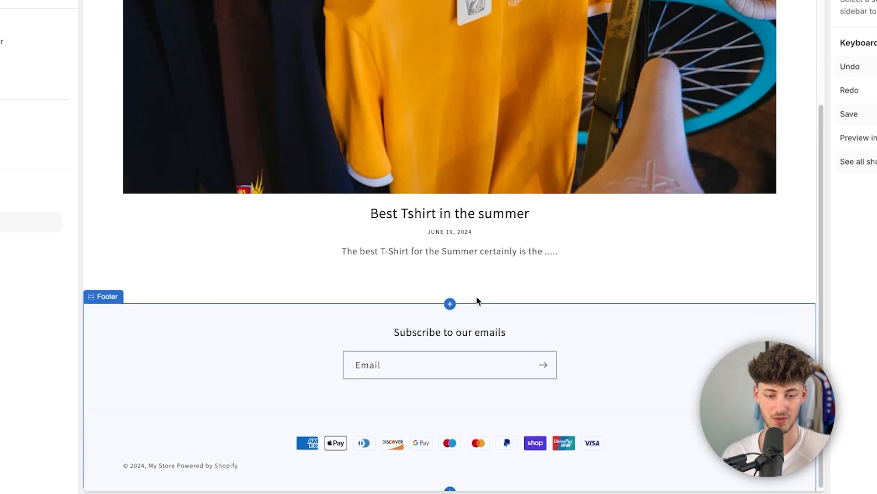
Step: Add a Featured collection section below the blog posts and save
left_click(450, 303)
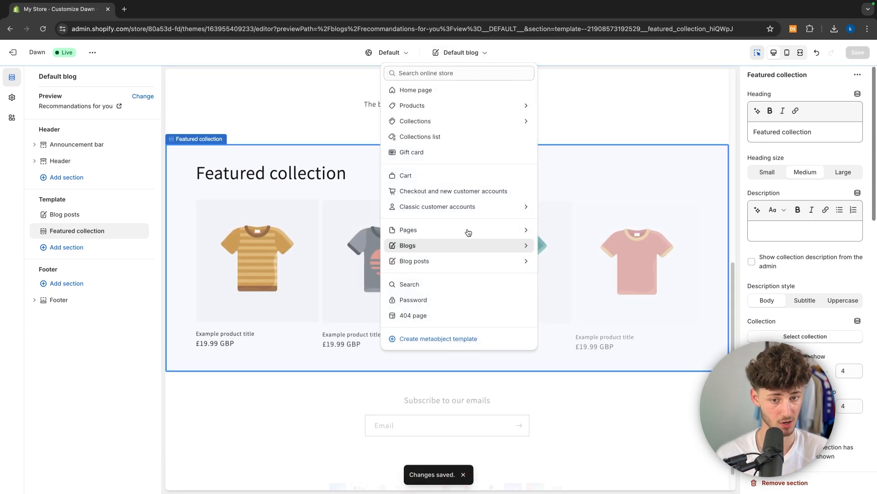
Step: Switch the theme editor to the Default blog post template
left_click(414, 261)
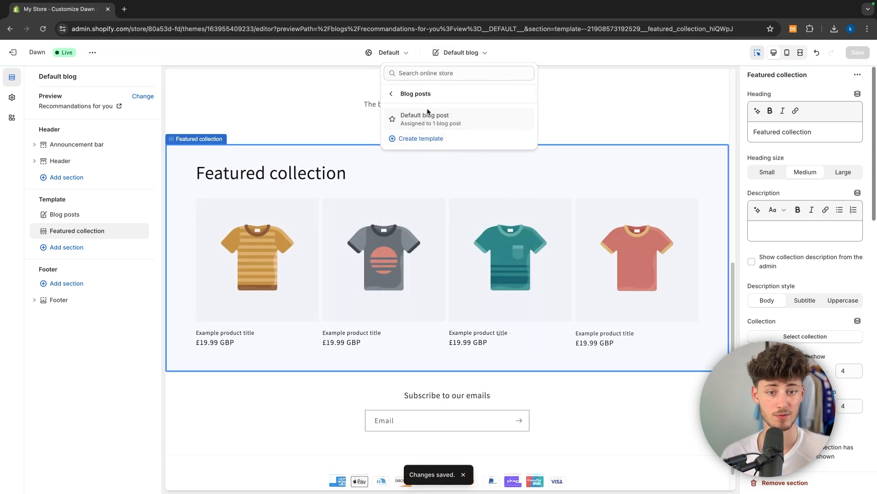
left_click(424, 116)
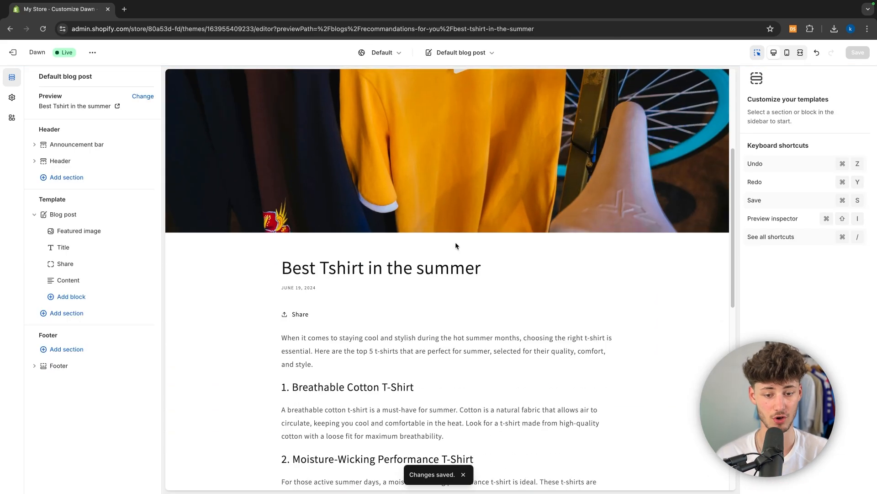
scroll("down", 3)
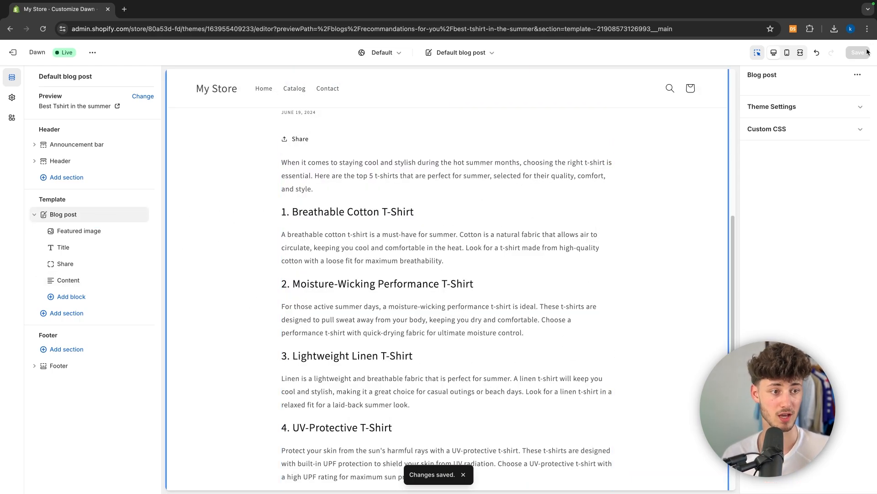
Step: Show the author name on the post, then review its Share and Content blocks
left_click(772, 106)
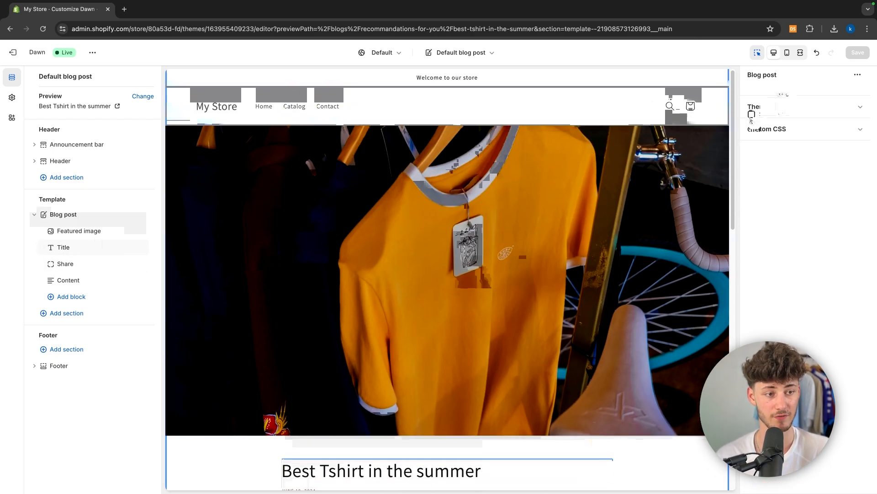
left_click(63, 247)
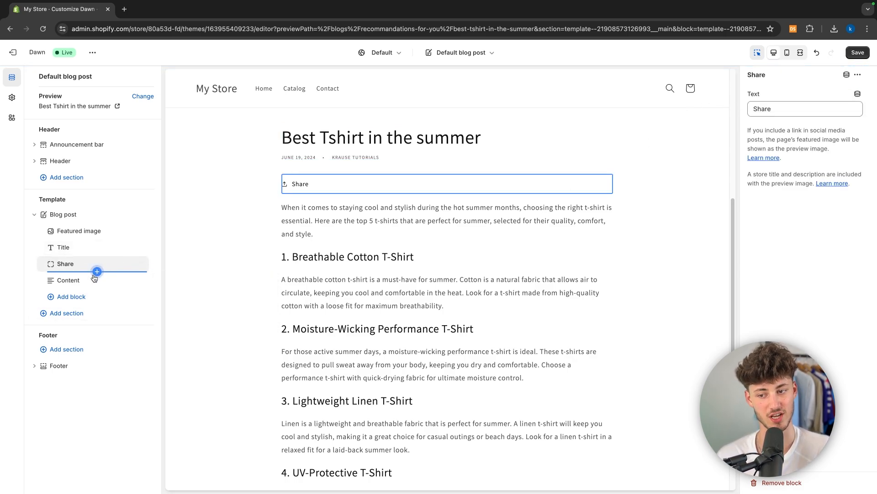
left_click(68, 280)
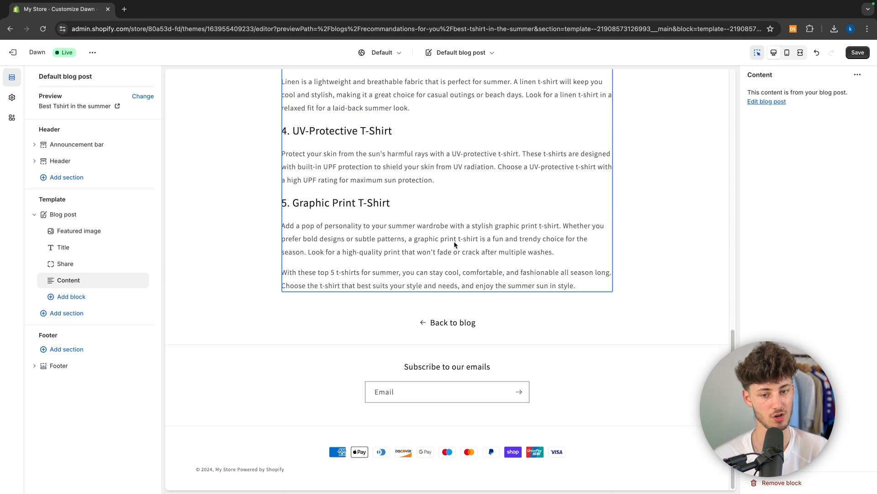
mouse_move(430, 283)
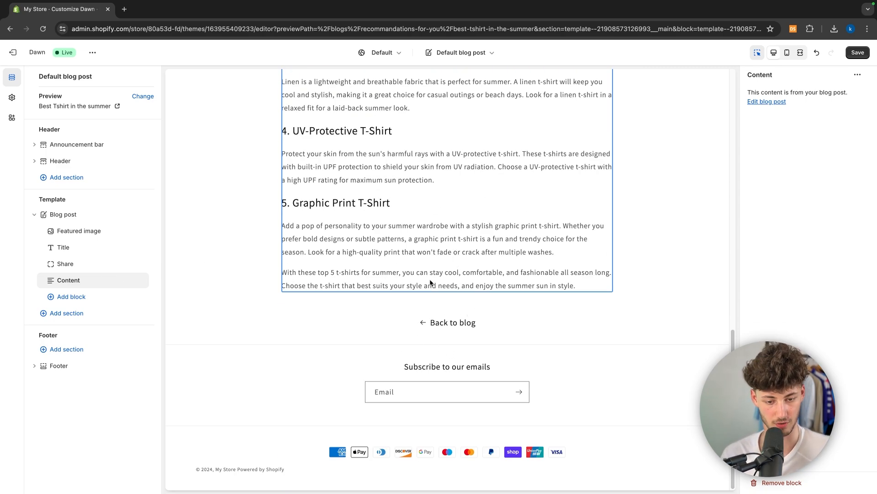
Step: Add a Collection list section below the post content of the default blog post template
left_click(66, 312)
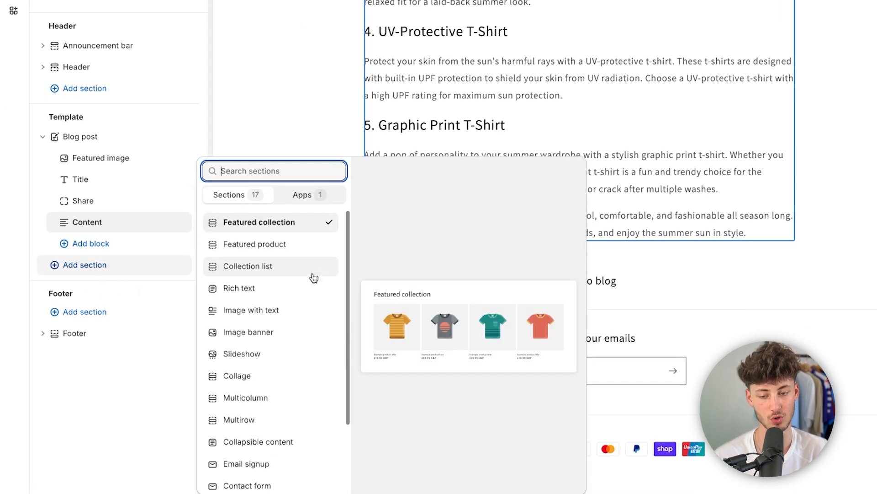
left_click(248, 266)
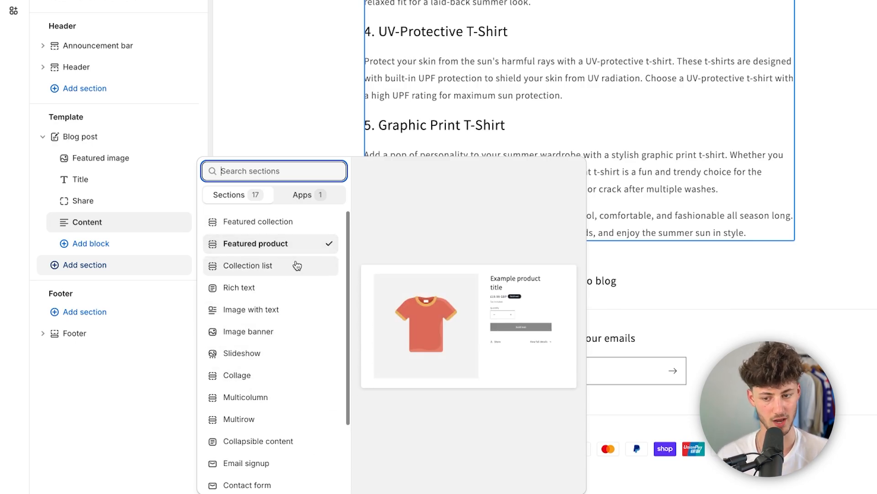
left_click(247, 265)
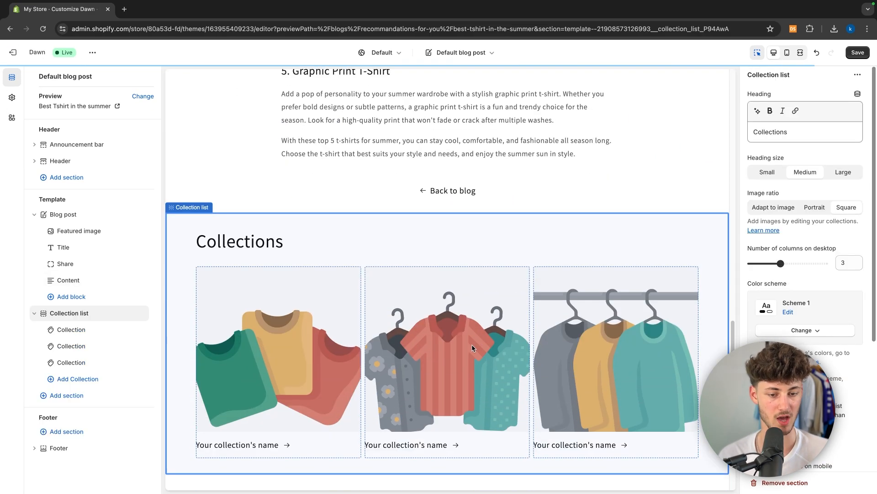